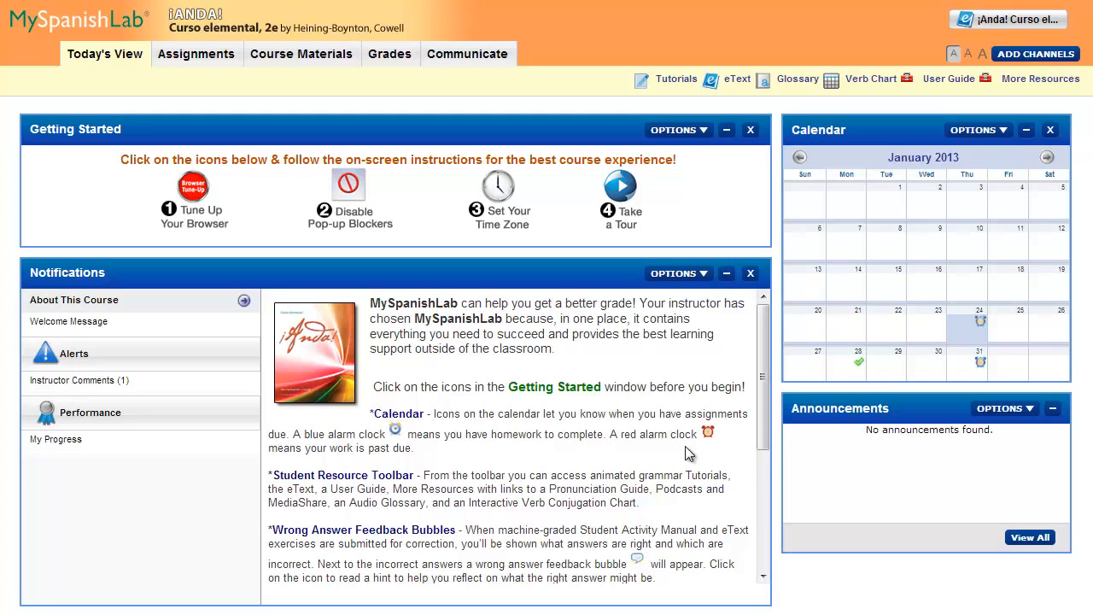
- Open the Assignments calendar showing the January 31, 2013 activities
{"action": "left_click", "coordinate": [196, 53]}
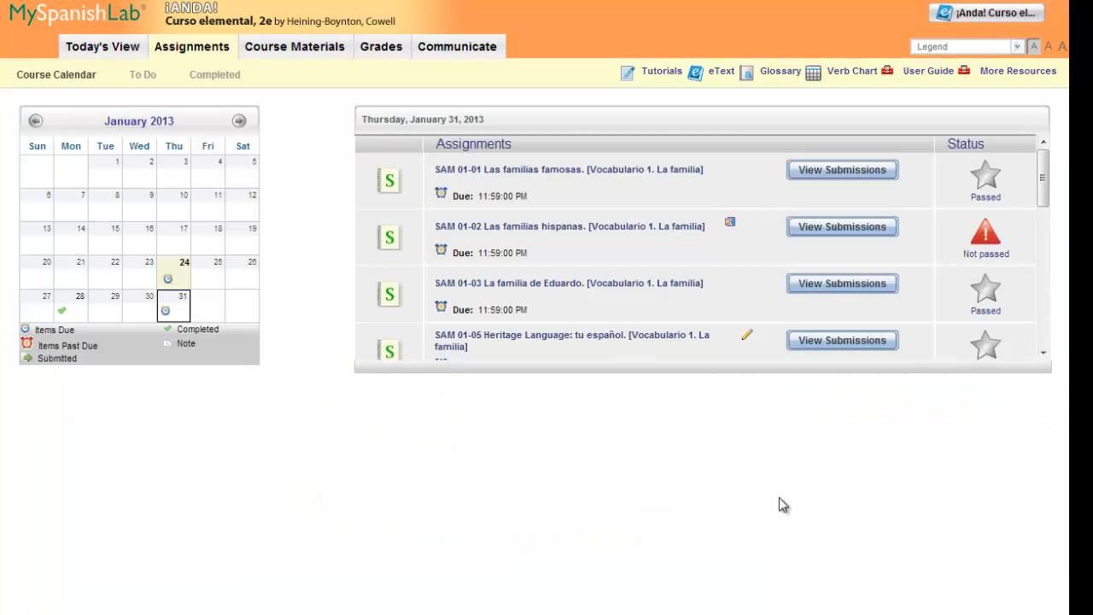
{"action": "mouse_move", "coordinate": [732, 510]}
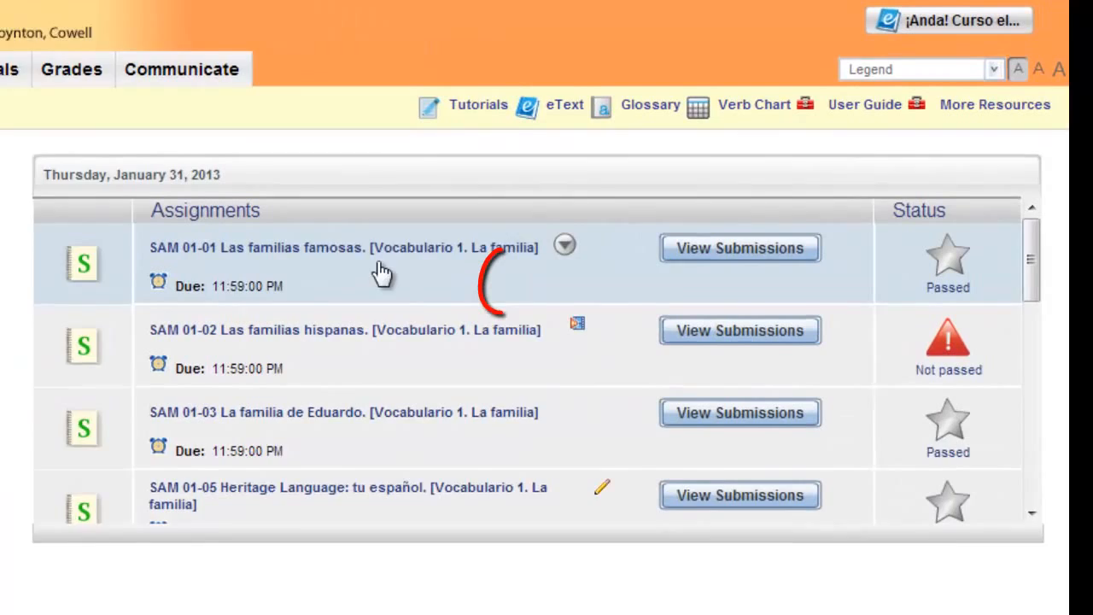
- Show the options menu for SAM 01-01 Las familias famosas
{"action": "left_click", "coordinate": [564, 245]}
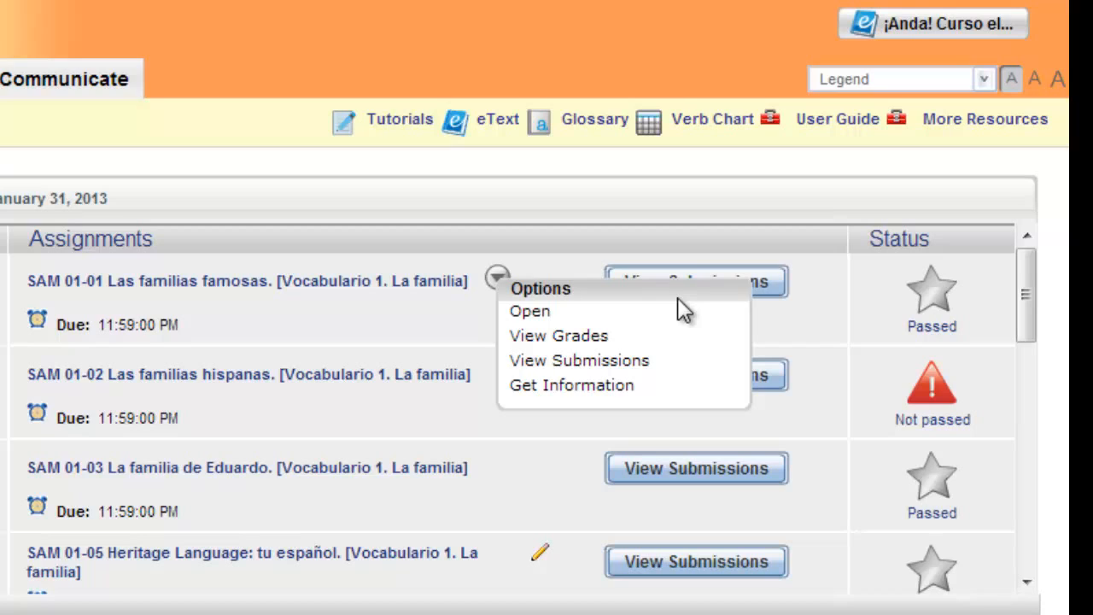
{"action": "mouse_move", "coordinate": [704, 323]}
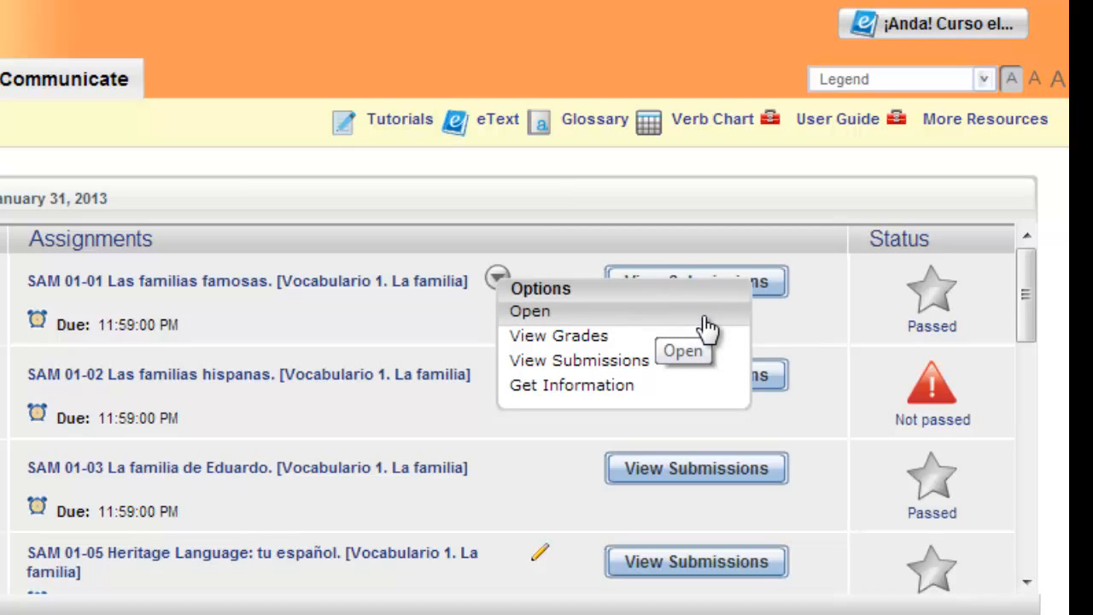
{"action": "mouse_move", "coordinate": [698, 323]}
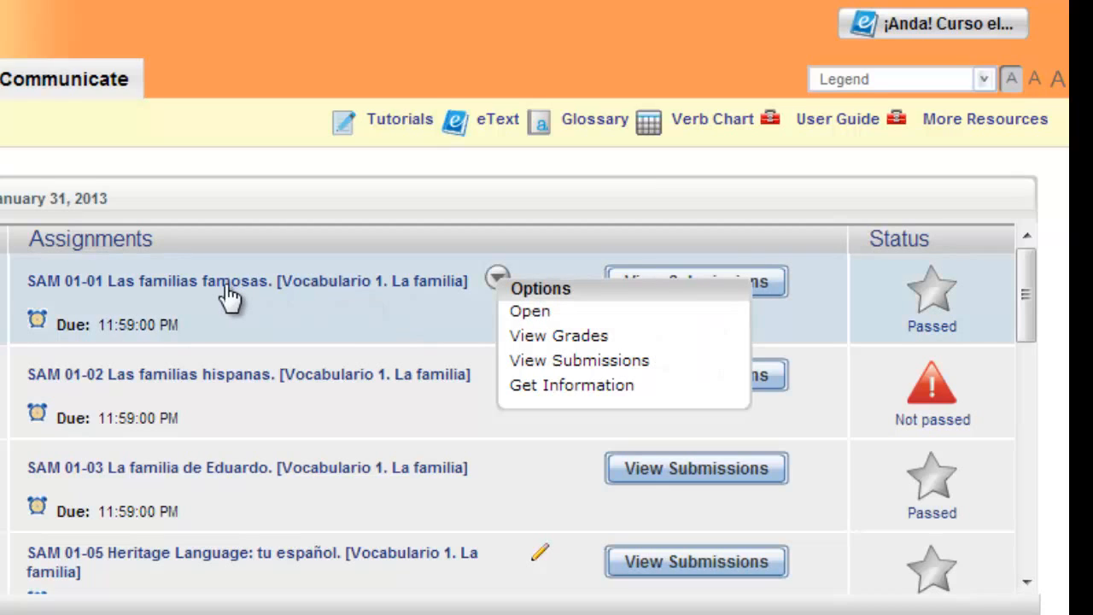
{"action": "mouse_move", "coordinate": [692, 322]}
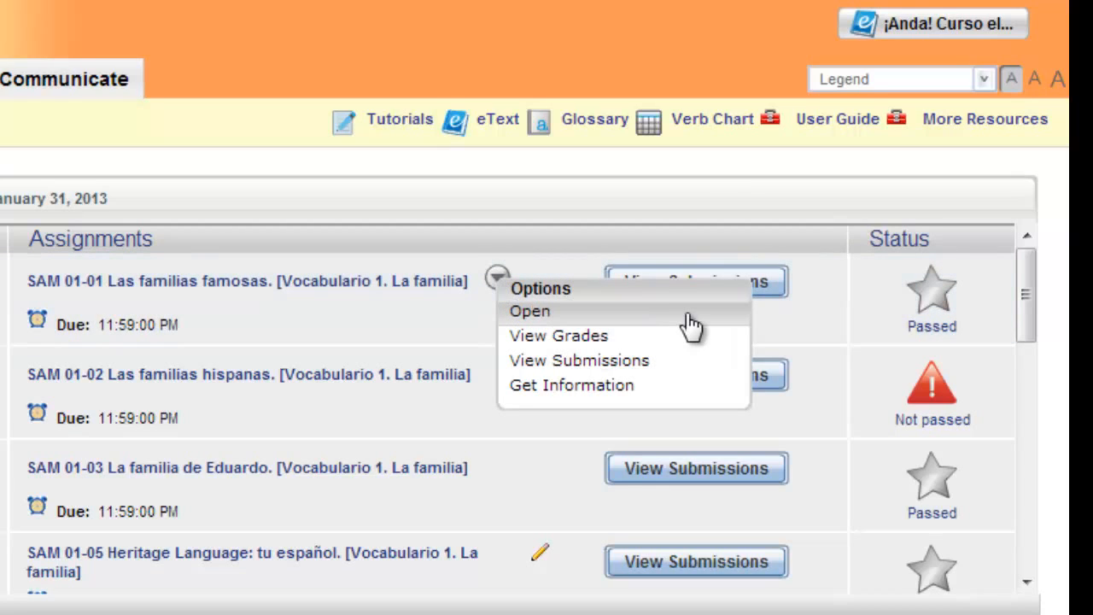
{"action": "mouse_move", "coordinate": [688, 322]}
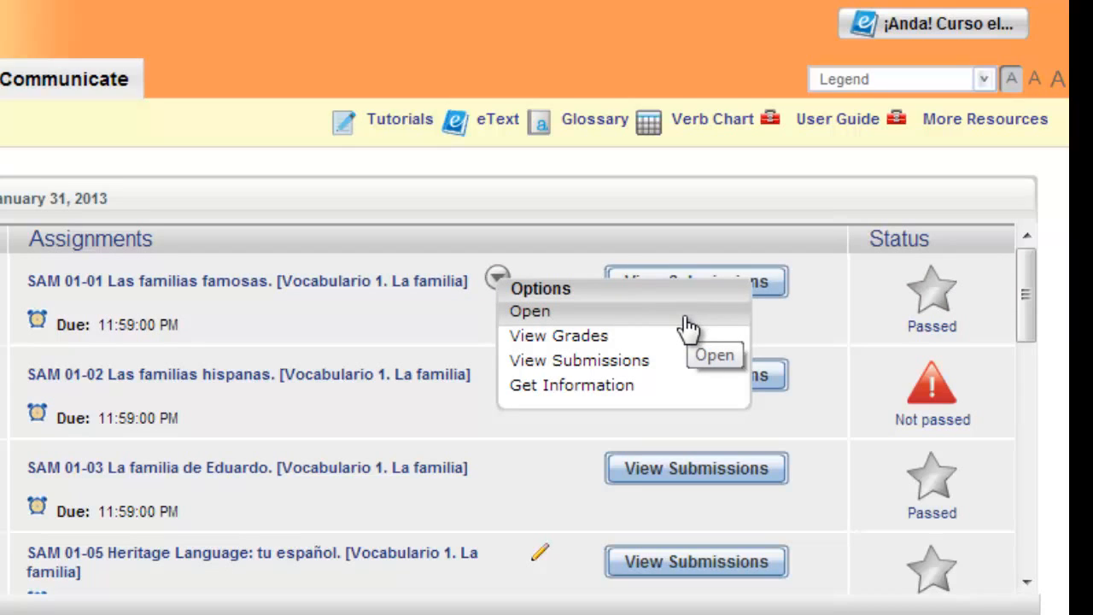
{"action": "mouse_move", "coordinate": [629, 350]}
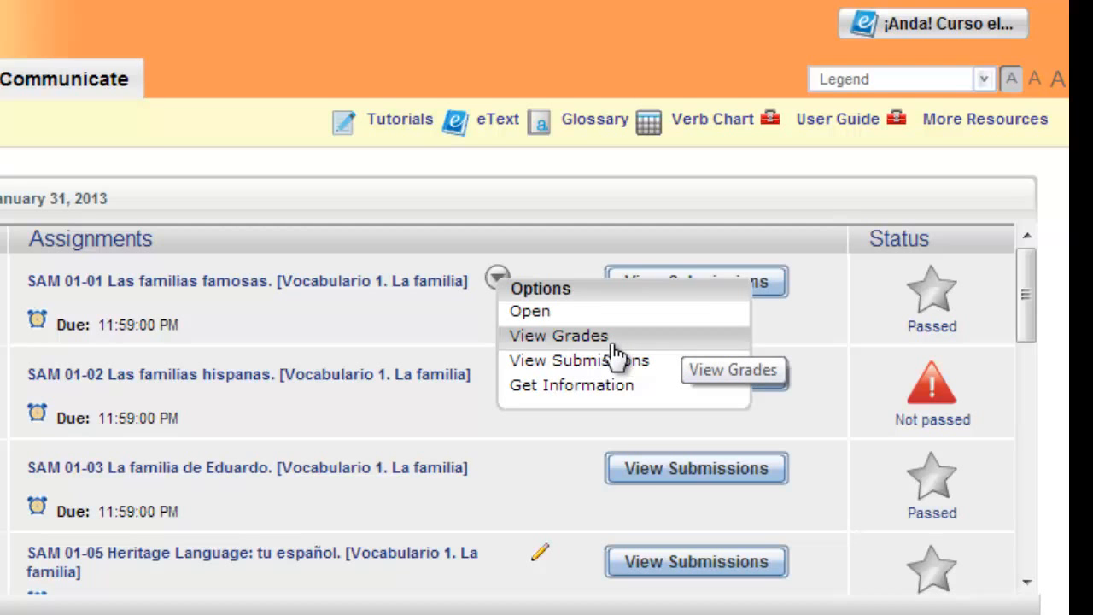
- View the Capítulo 01 grades from the options menu, then head back toward Assignments
{"action": "left_click", "coordinate": [557, 334]}
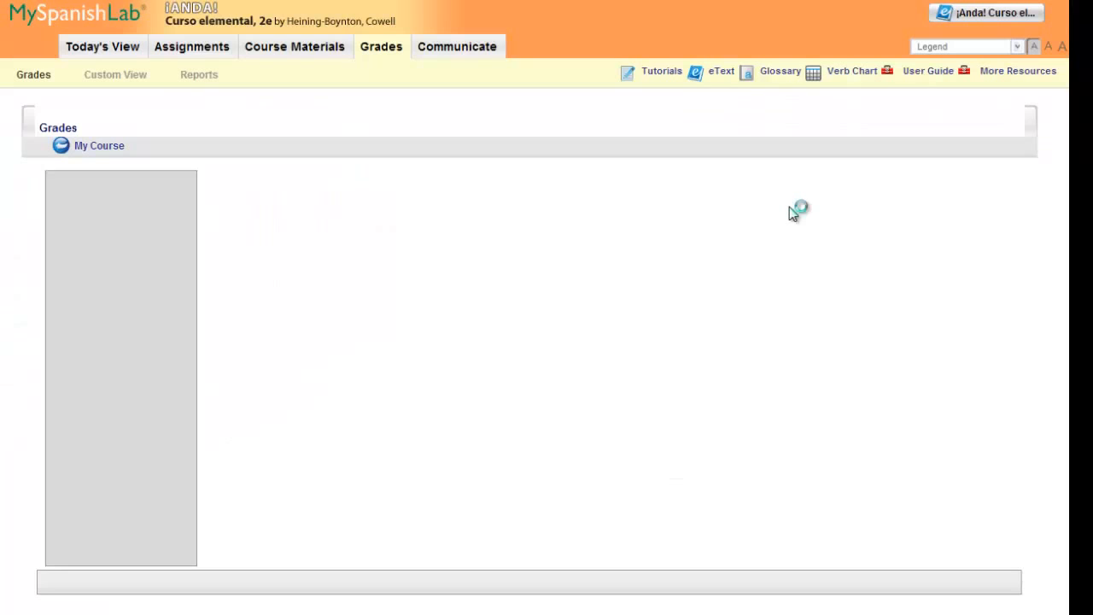
{"action": "left_click", "coordinate": [99, 145]}
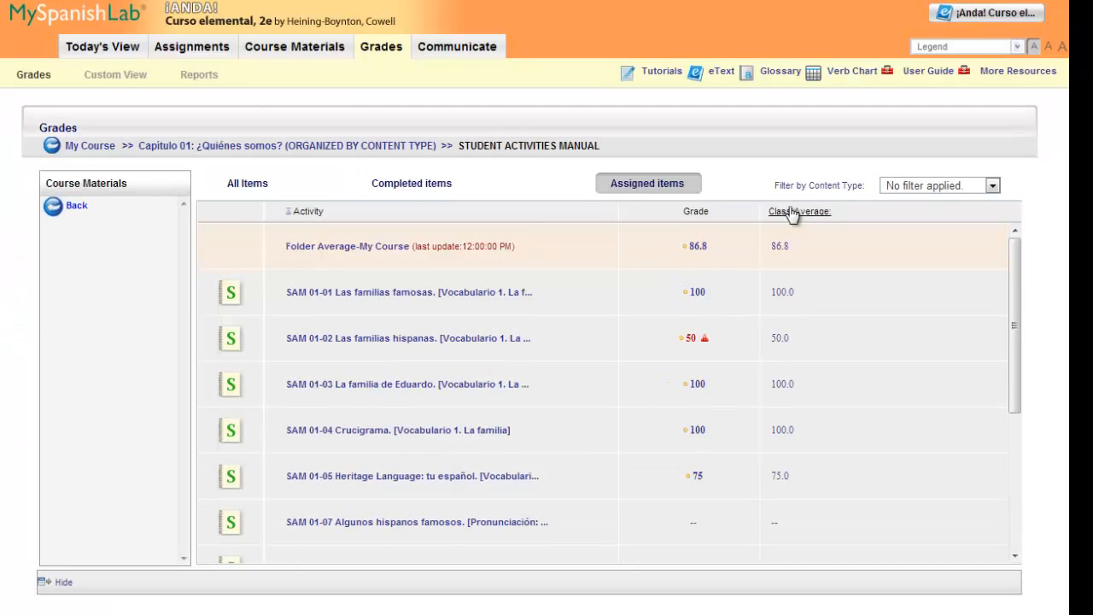
{"action": "mouse_move", "coordinate": [768, 230]}
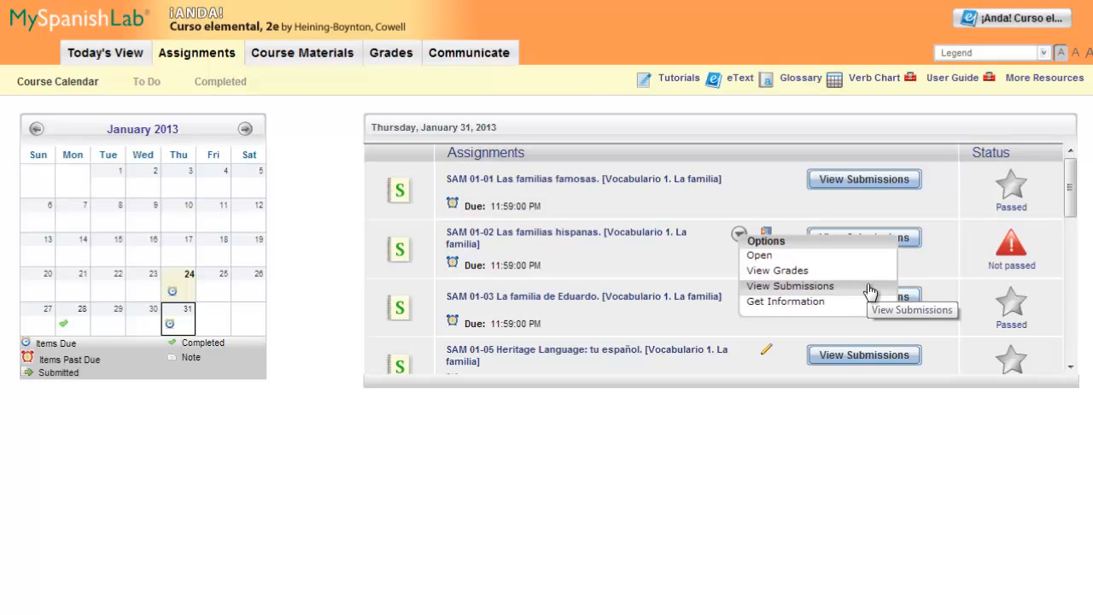
{"action": "mouse_move", "coordinate": [776, 269]}
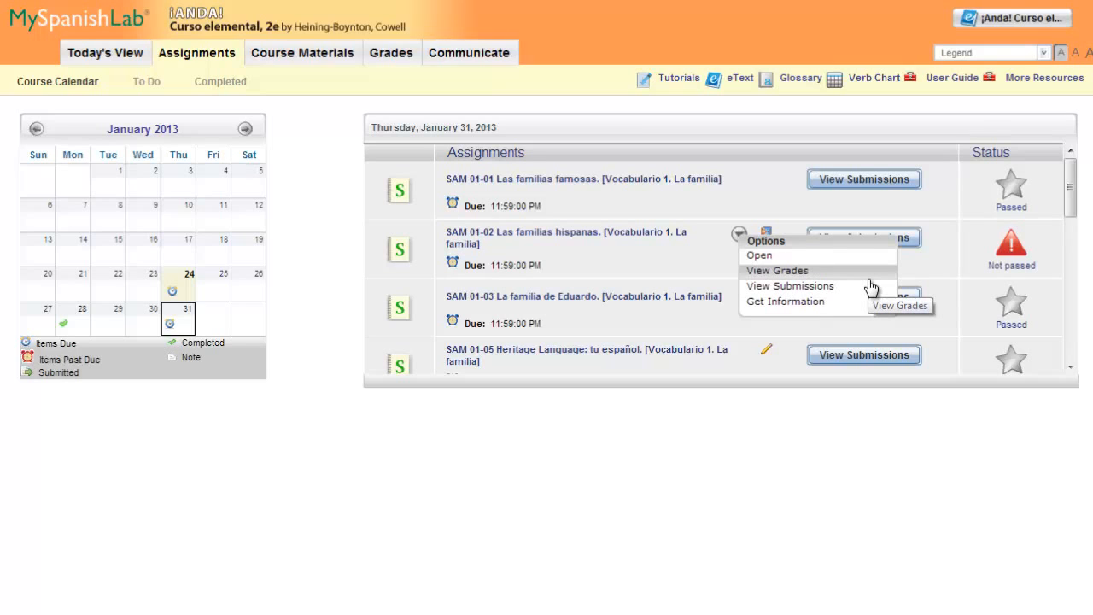
{"action": "mouse_move", "coordinate": [856, 290]}
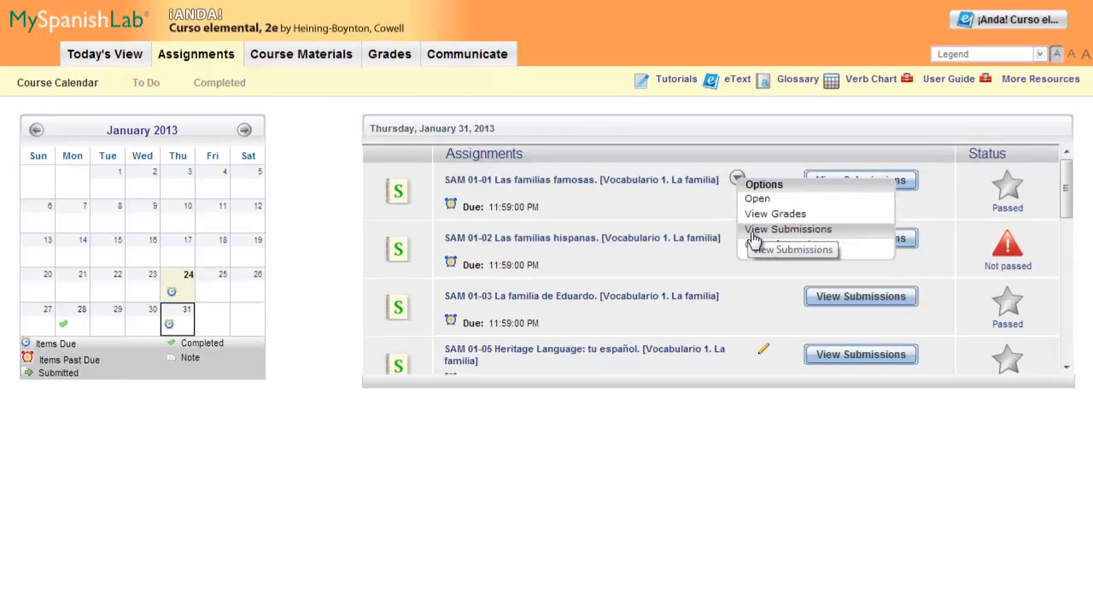
- Choose View Submissions for SAM 01-01 Las familias famosas
{"action": "left_click", "coordinate": [787, 229]}
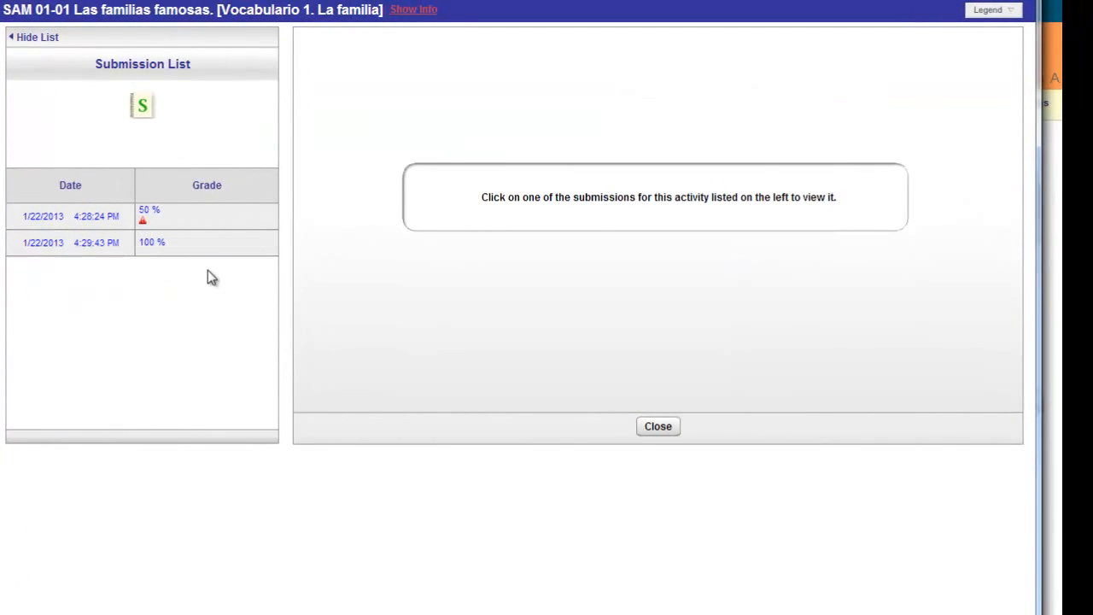
- Review the 50% and 100% SAM 01-01 attempts from 1/22/2013, then close the list
{"action": "left_click", "coordinate": [70, 216]}
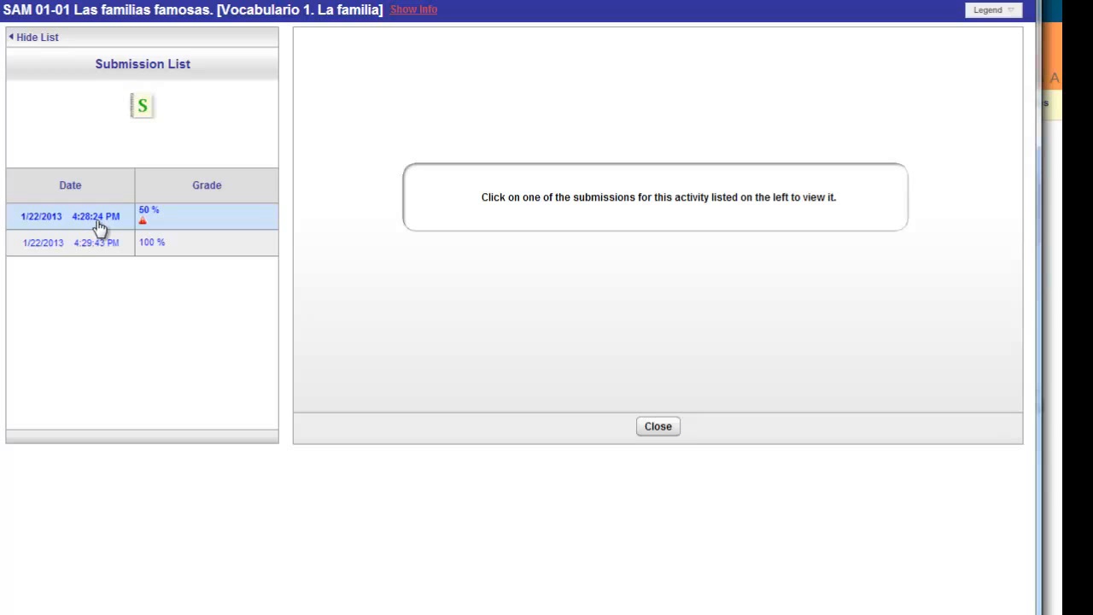
{"action": "left_click", "coordinate": [70, 216]}
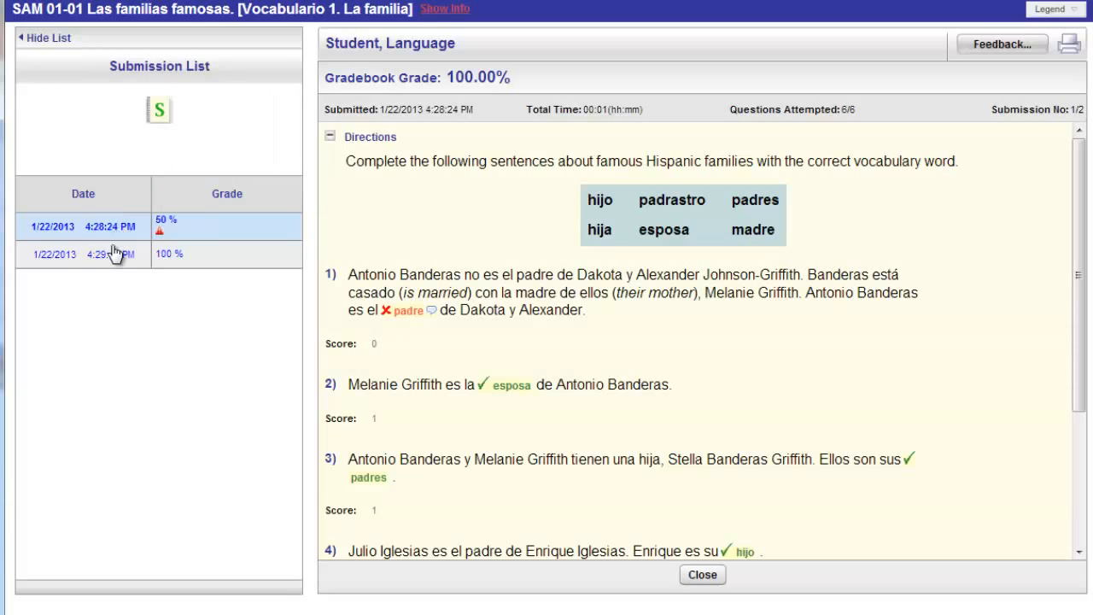
{"action": "scroll", "scroll_direction": "down", "scroll_amount": 3}
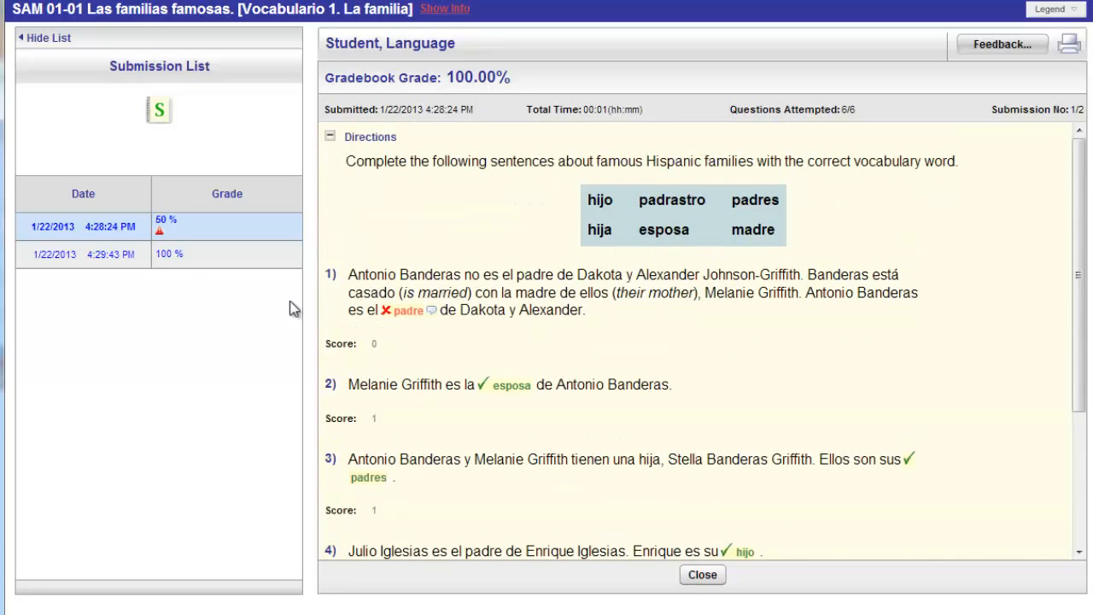
{"action": "left_click", "coordinate": [77, 253]}
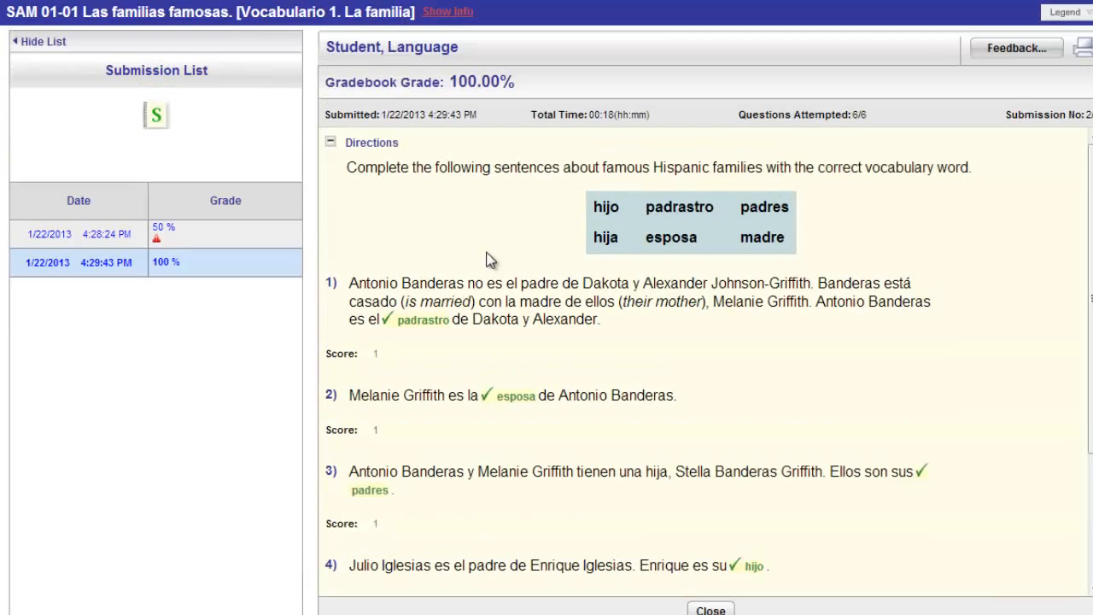
{"action": "left_click", "coordinate": [710, 609]}
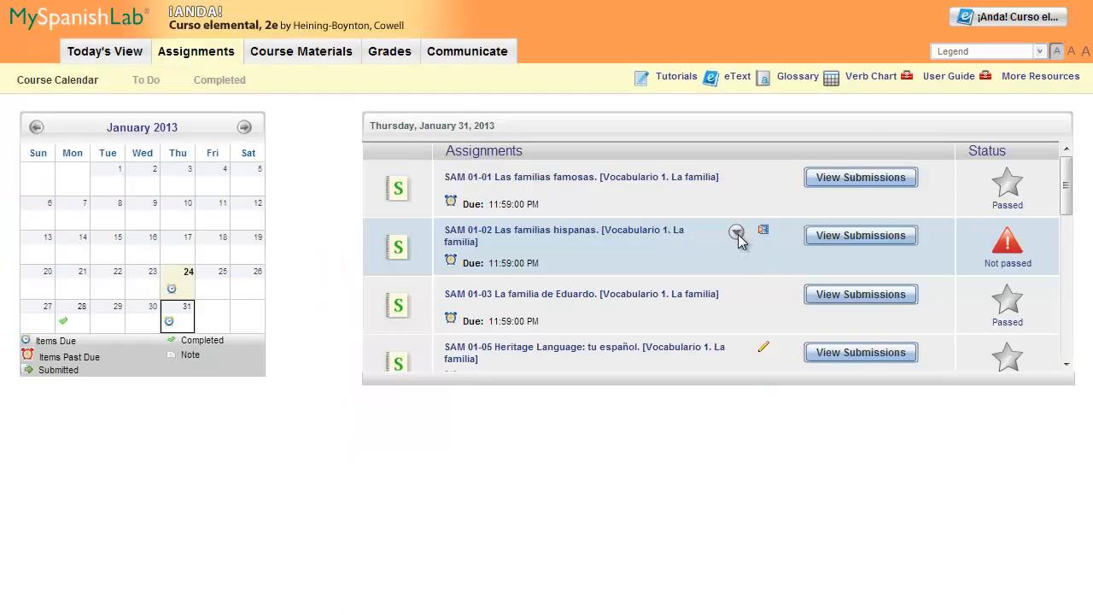
{"action": "left_click", "coordinate": [736, 231]}
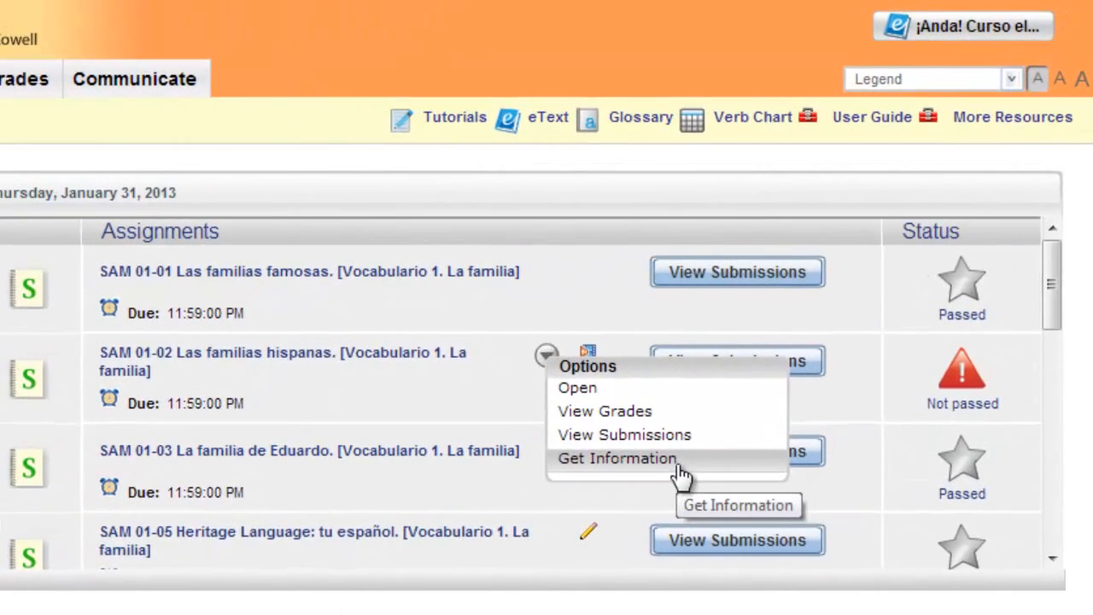
{"action": "left_click", "coordinate": [618, 457]}
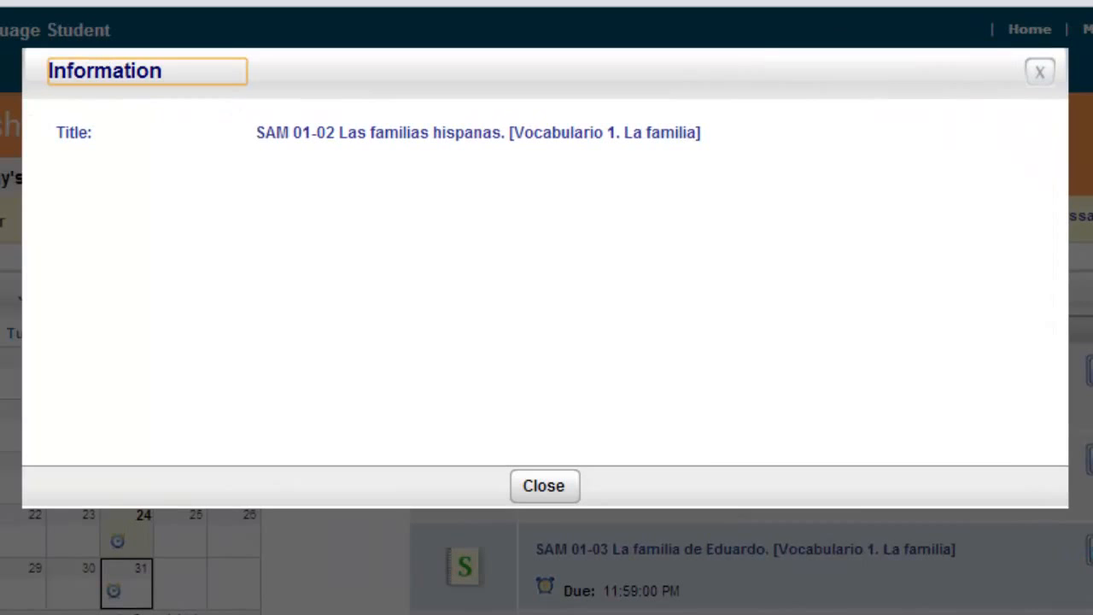
{"action": "mouse_move", "coordinate": [1063, 507]}
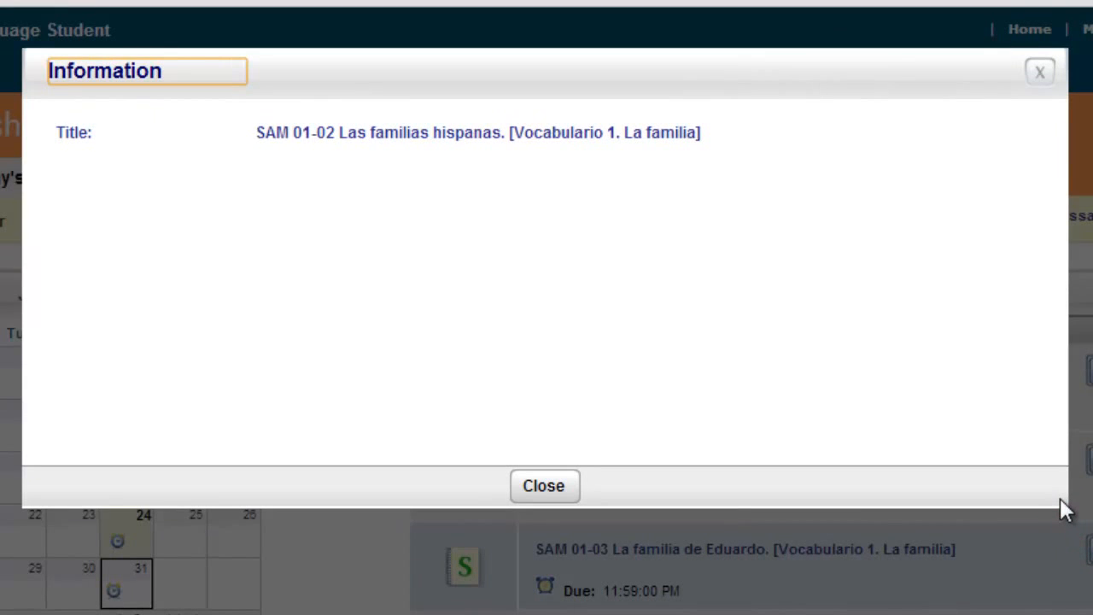
{"action": "mouse_move", "coordinate": [1054, 508]}
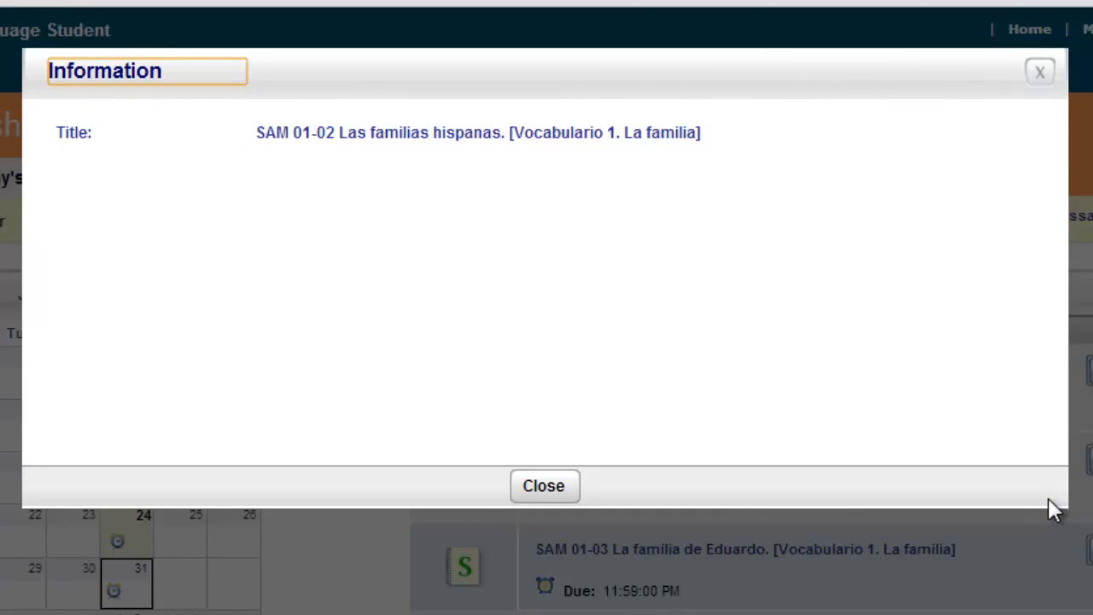
{"action": "left_click", "coordinate": [543, 485]}
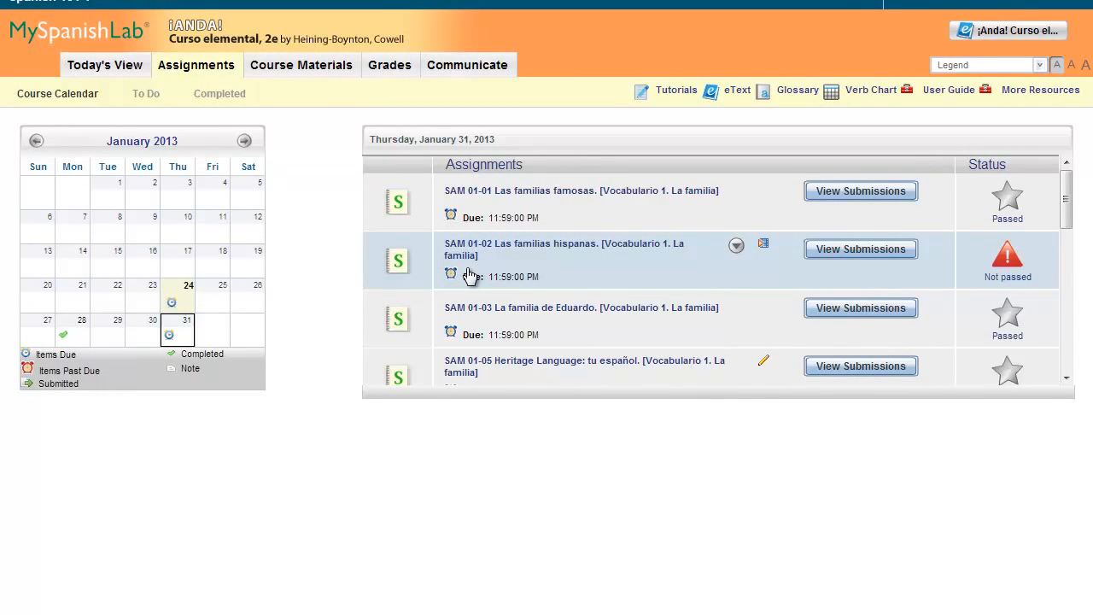
{"action": "mouse_move", "coordinate": [736, 246]}
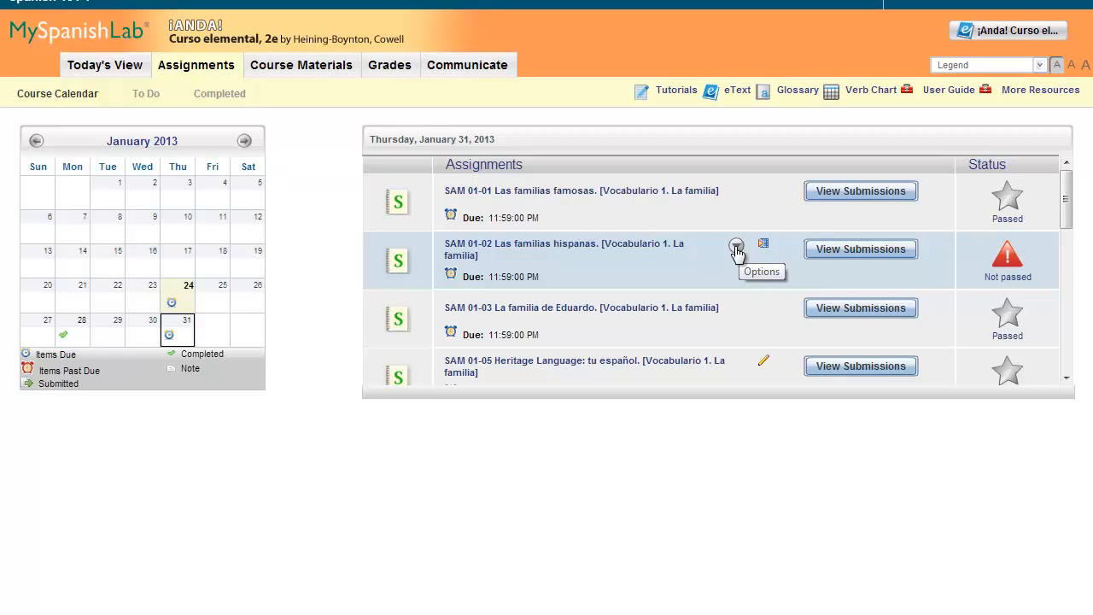
{"action": "mouse_move", "coordinate": [737, 253]}
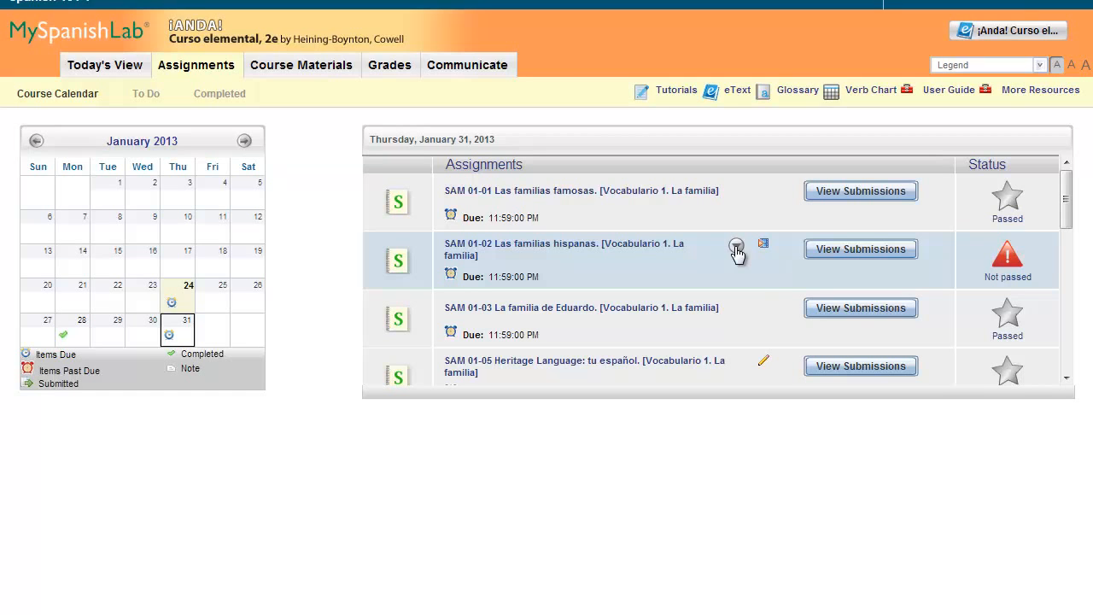
- Show SAM 01-02 Las familias hispanas options, then switch to Course Materials
{"action": "left_click", "coordinate": [737, 249]}
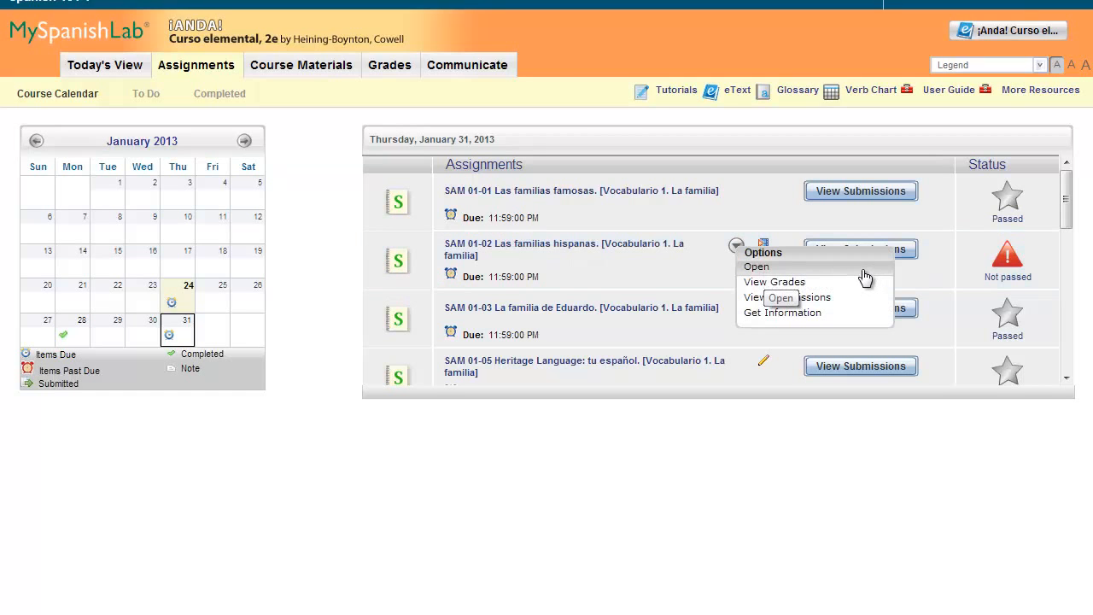
{"action": "left_click", "coordinate": [300, 64]}
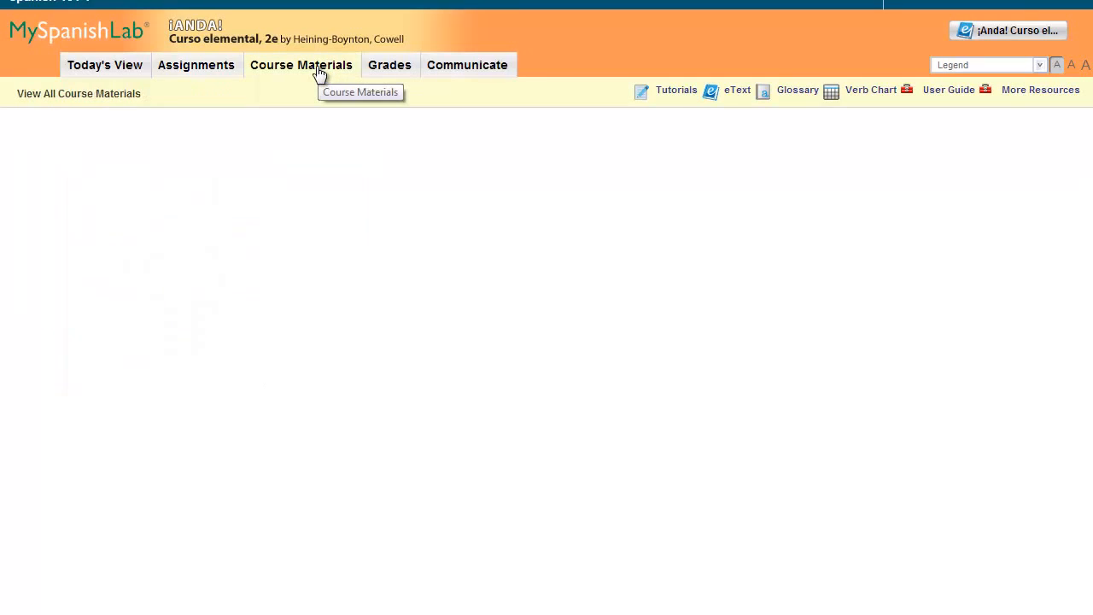
- Open the Capítulo 01 activities manual grades and show SAM 01-01's options menu
{"action": "left_click", "coordinate": [301, 64]}
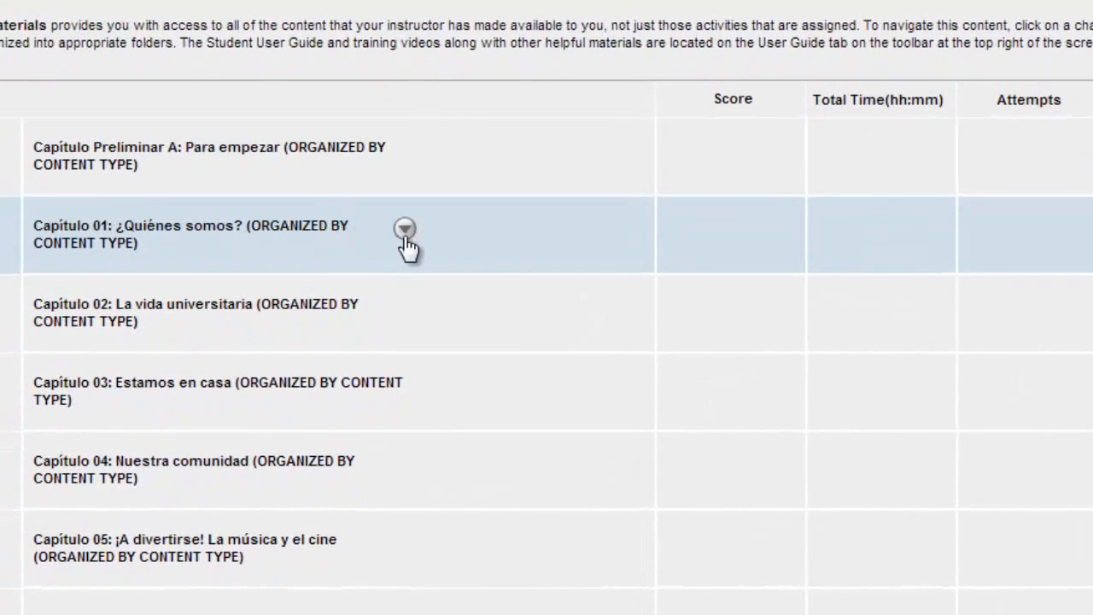
{"action": "left_click", "coordinate": [405, 228]}
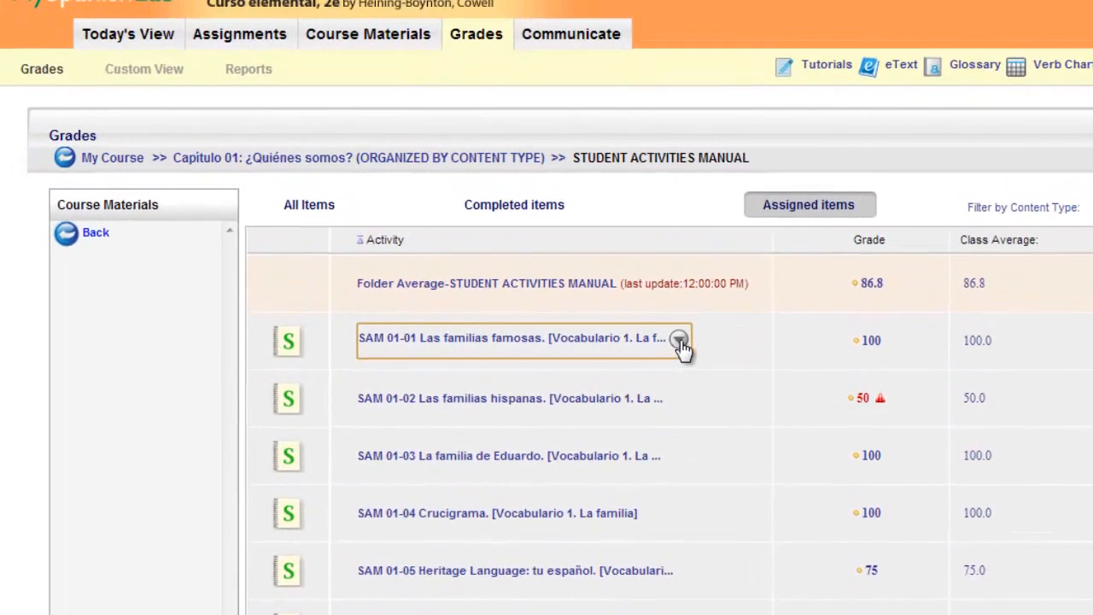
{"action": "left_click", "coordinate": [679, 340]}
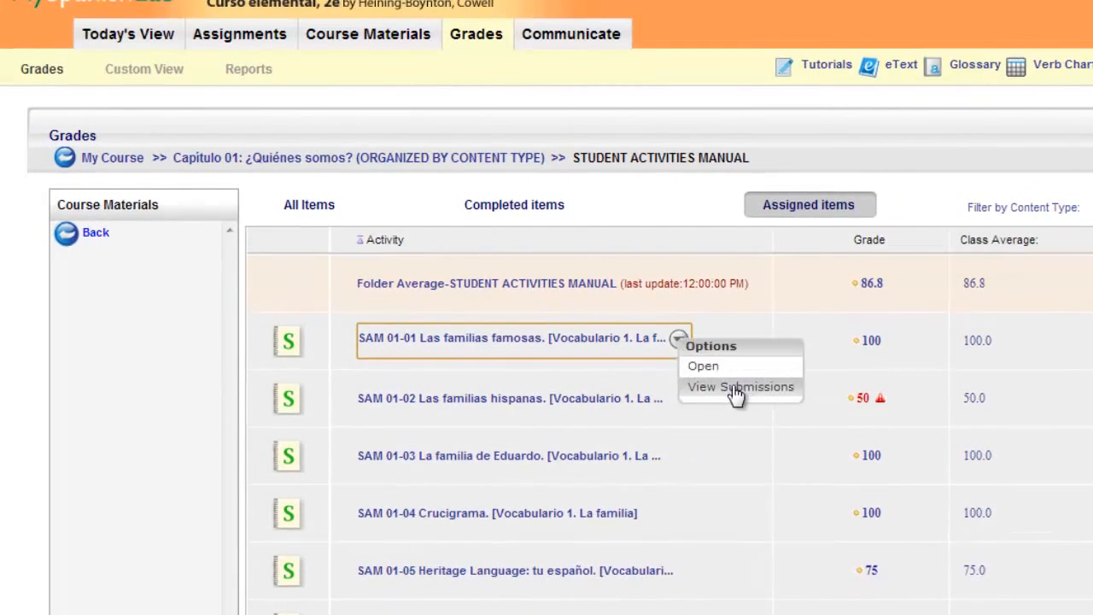